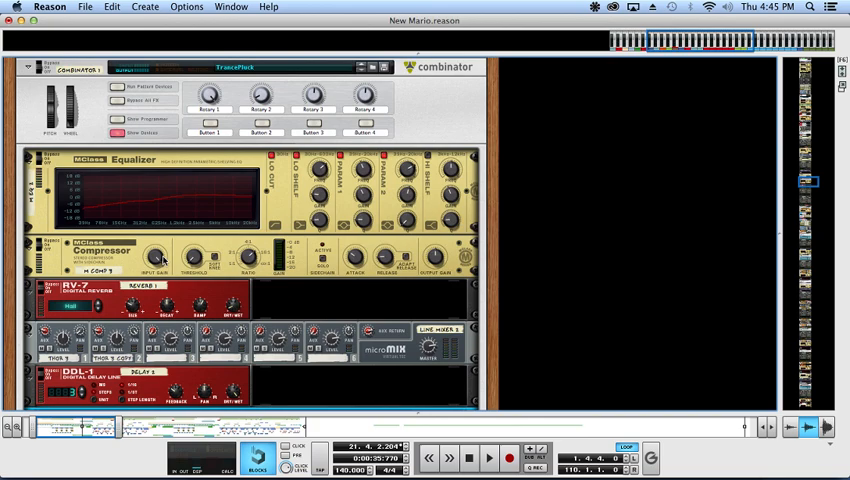
# Scroll the rear of the rack to Thor's audio and modulation cabling and routing notes.
pyautogui.scroll(-3)
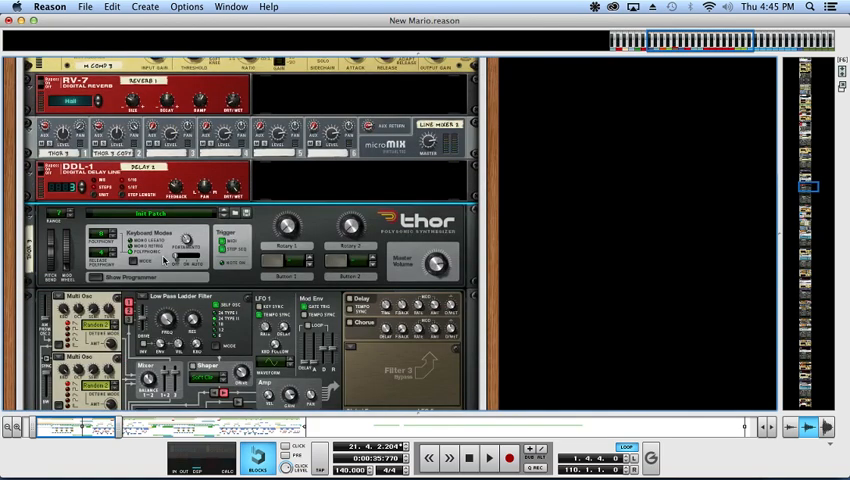
pyautogui.scroll(-3)
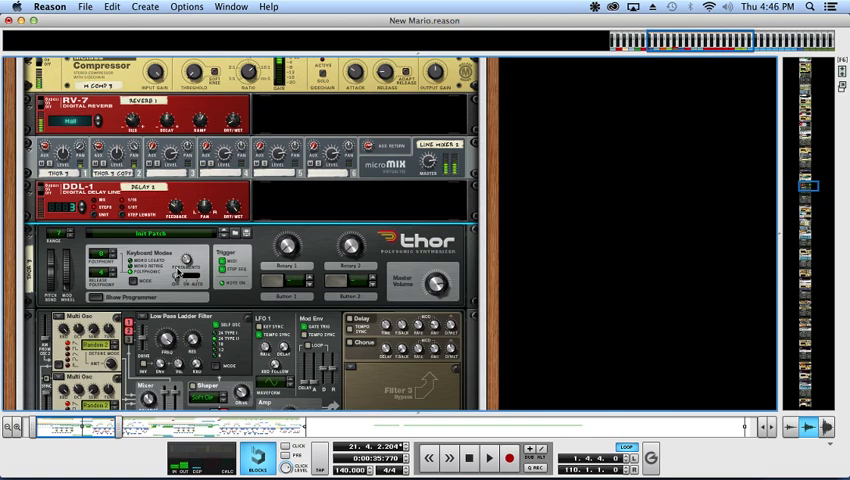
pyautogui.scroll(-3)
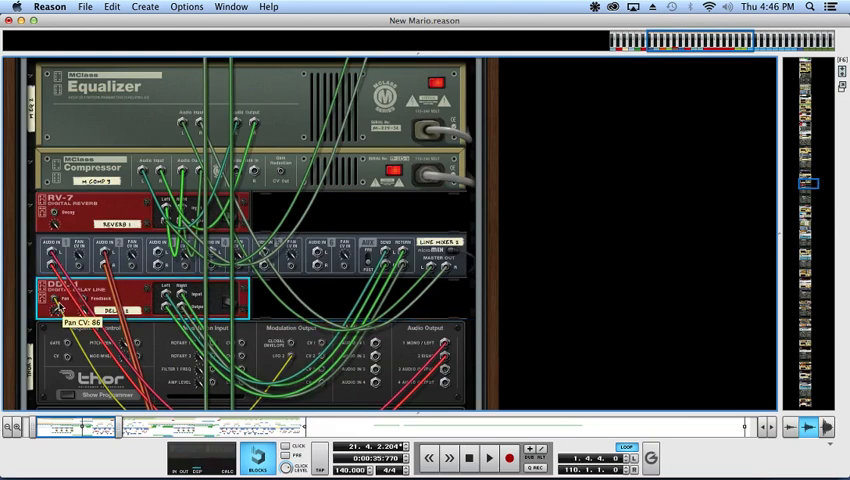
pyautogui.moveTo(56, 308)
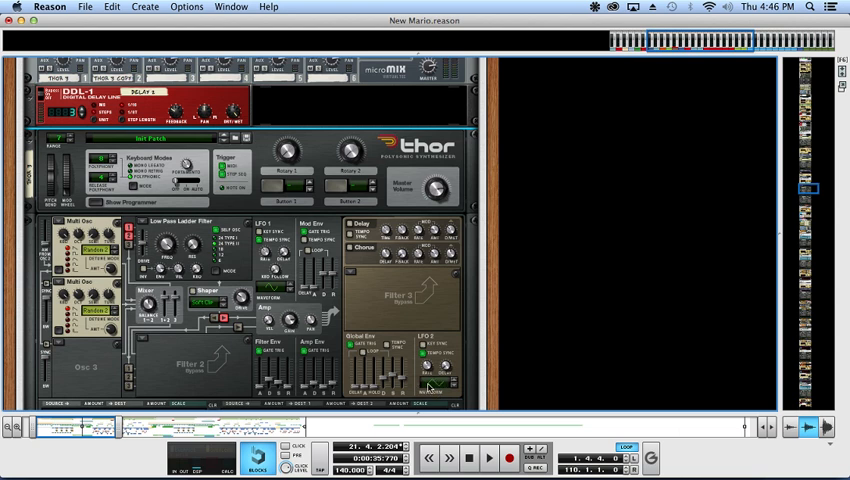
pyautogui.moveTo(452, 382)
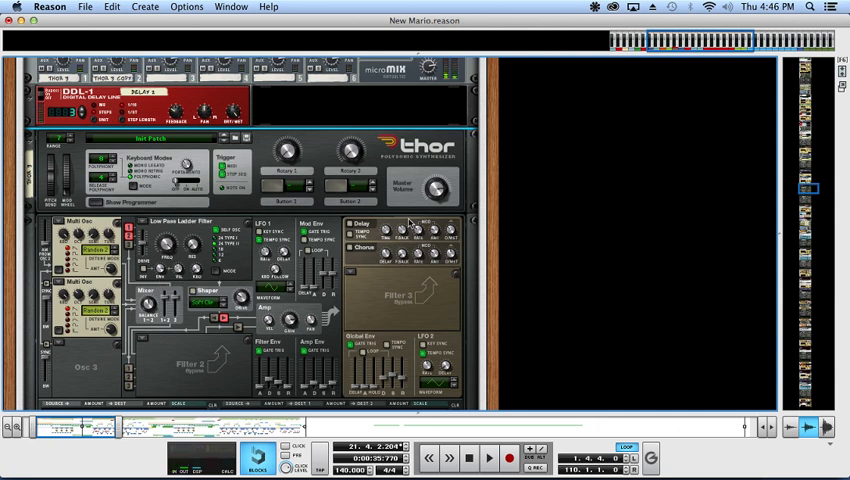
pyautogui.moveTo(408, 224)
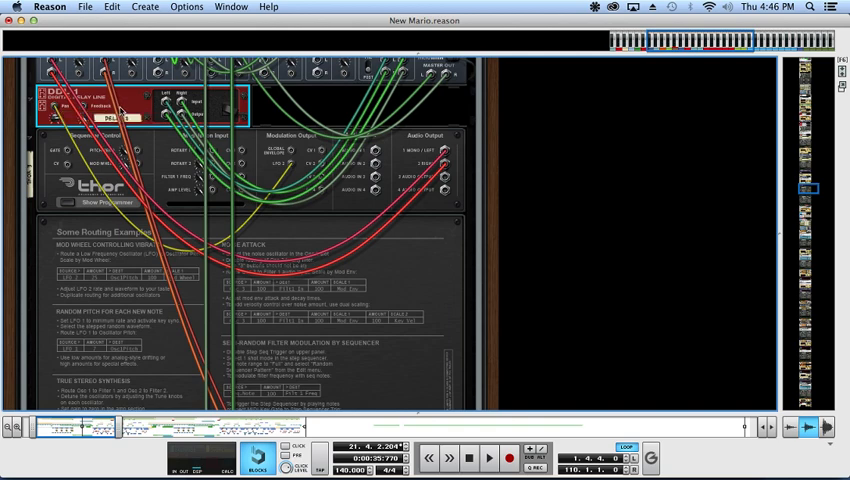
# Scroll the rack front so the Thor panel with its step sequencer shows in full.
pyautogui.scroll(-3)
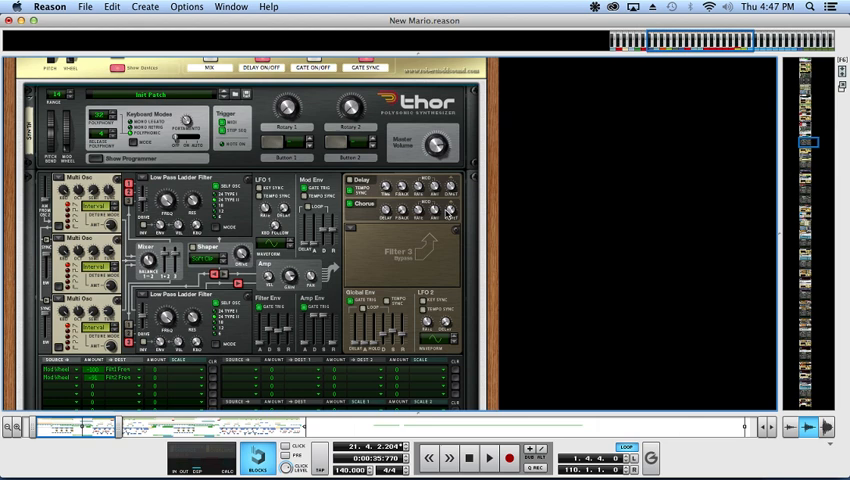
pyautogui.moveTo(444, 222)
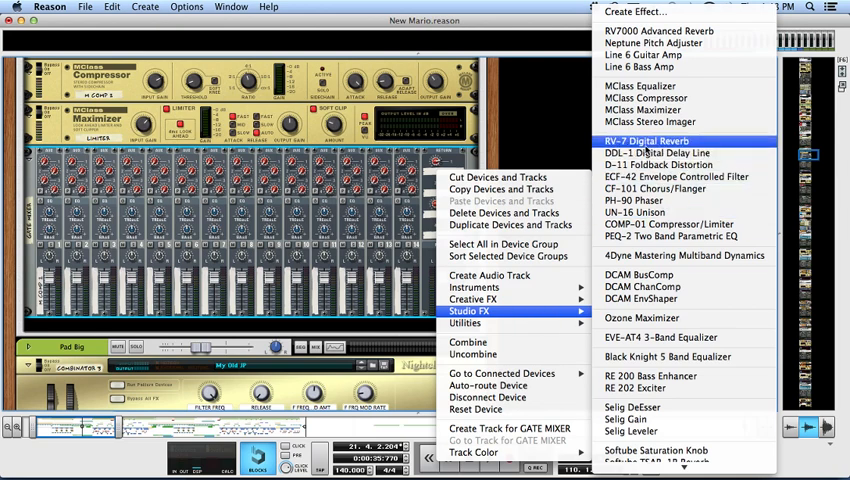
pyautogui.moveTo(644, 150)
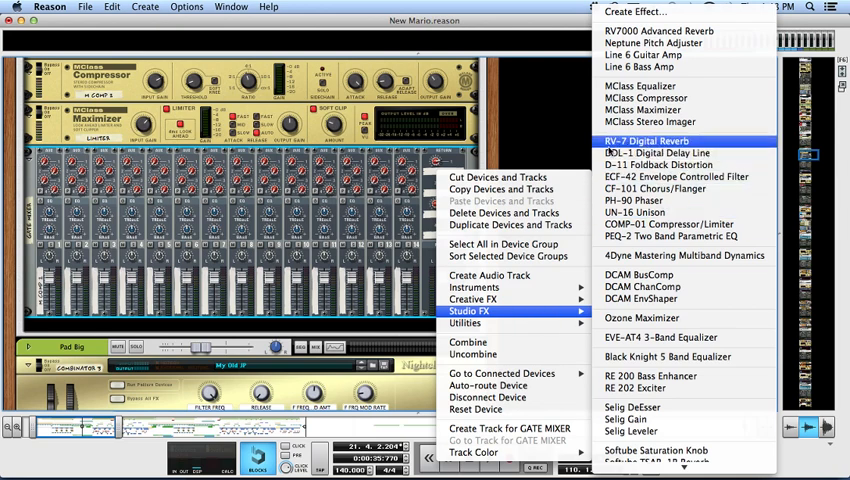
pyautogui.moveTo(654, 42)
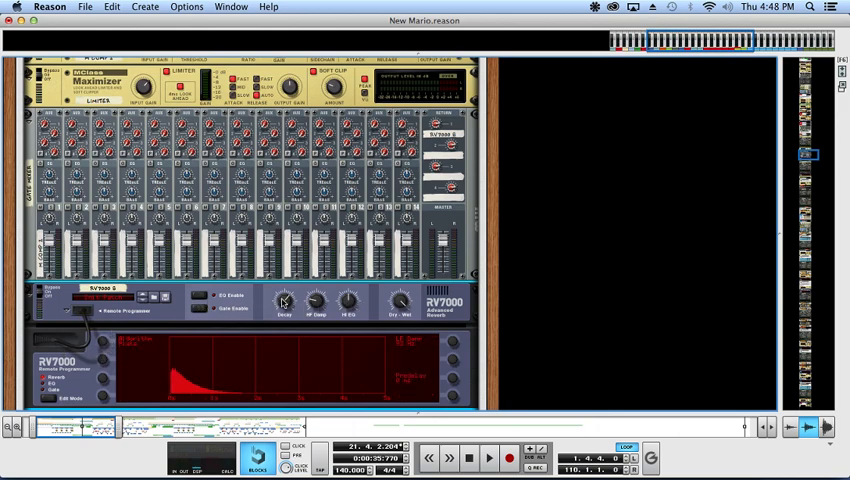
pyautogui.moveTo(350, 256)
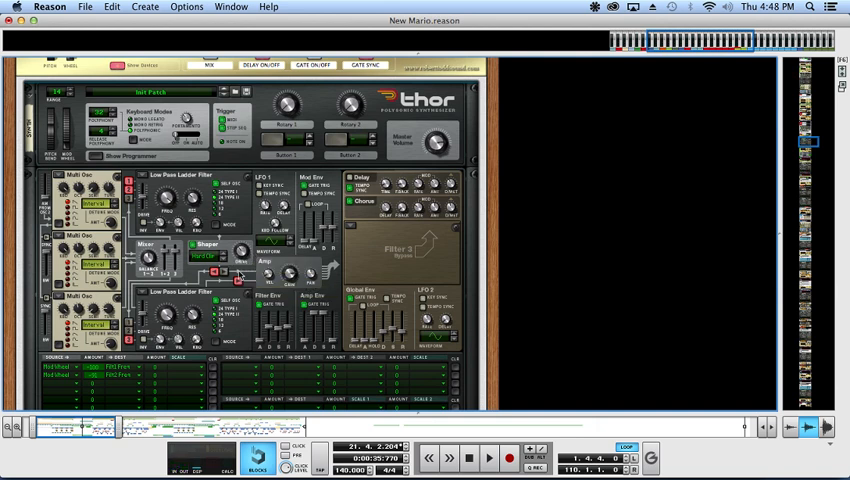
# Scroll the rack down to the Thor Polysonic Synthesizer beneath the RV7000 reverb.
pyautogui.scroll(-3)
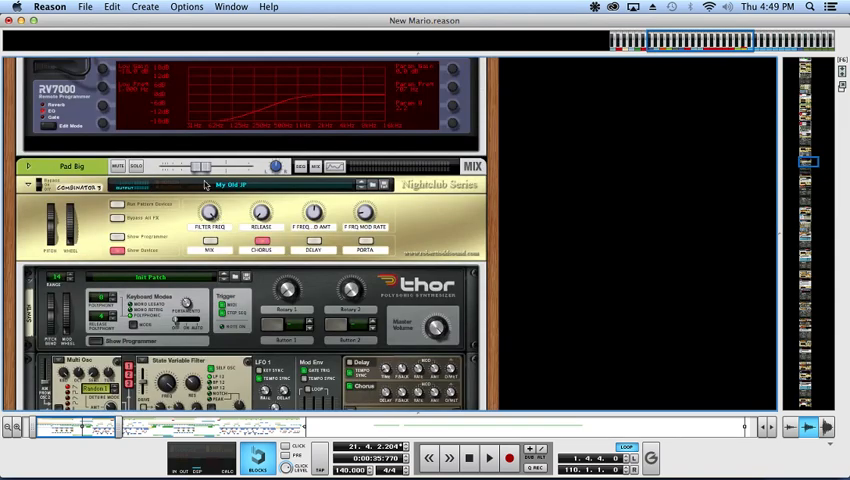
pyautogui.moveTo(408, 48)
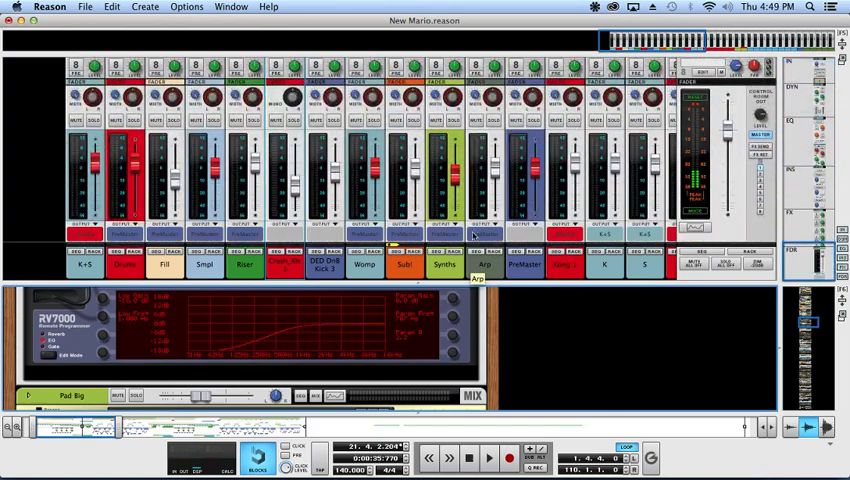
# Route the channel's output to the Synths bus from its output bus selector.
pyautogui.click(482, 236)
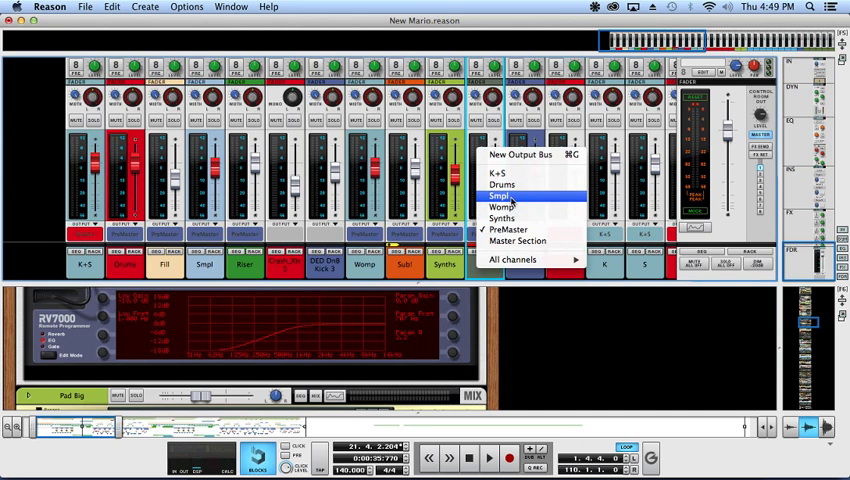
pyautogui.moveTo(502, 218)
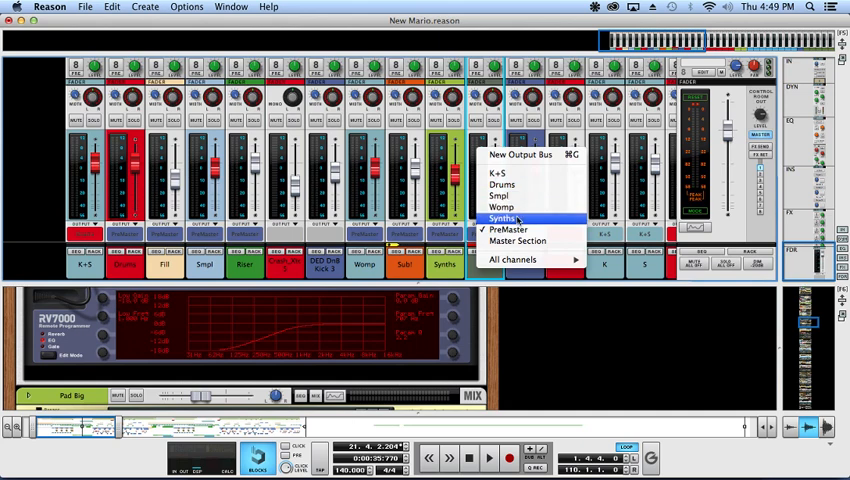
pyautogui.click(498, 220)
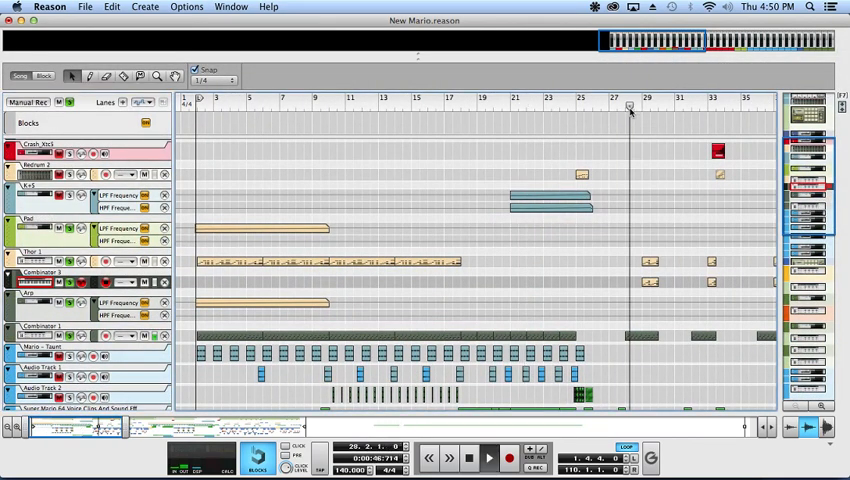
pyautogui.hscroll(3)
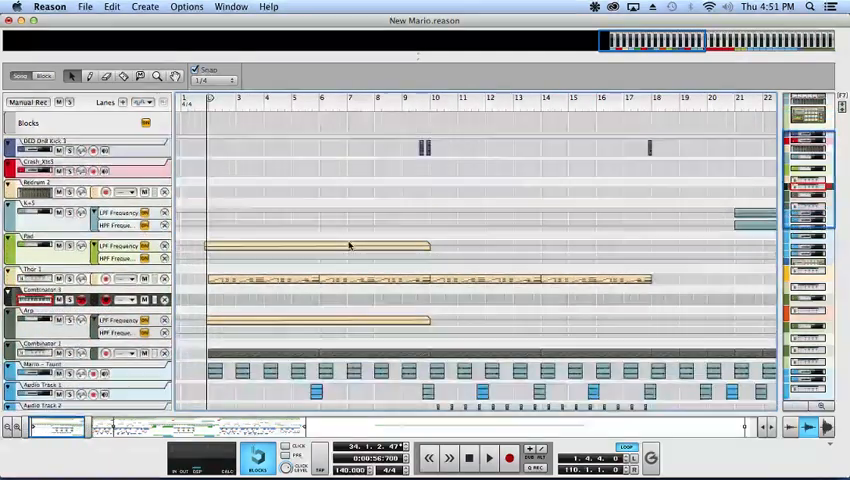
pyautogui.hscroll(3)
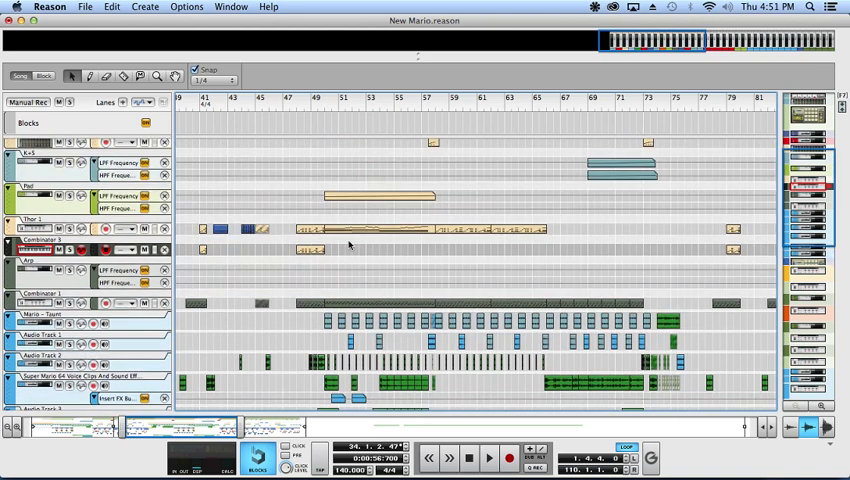
pyautogui.hscroll(3)
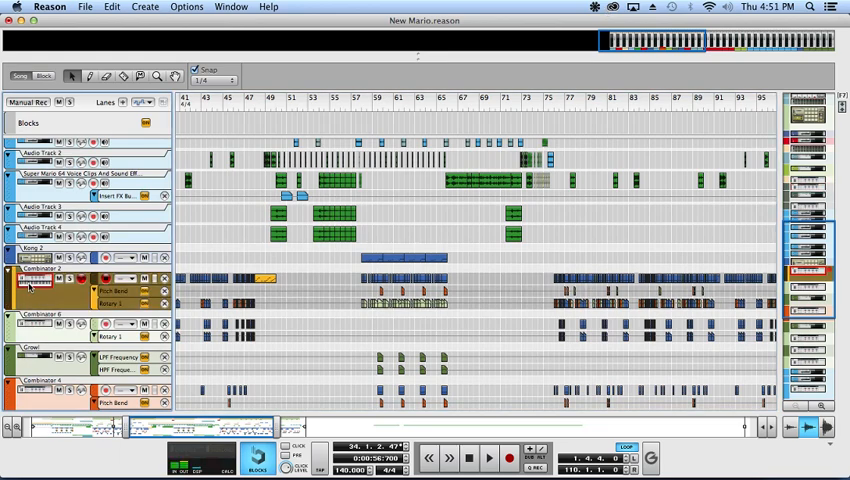
pyautogui.scroll(-3)
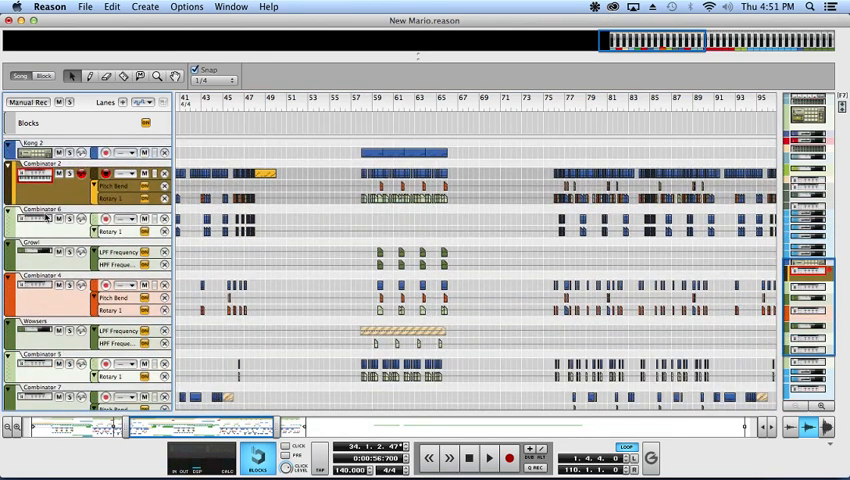